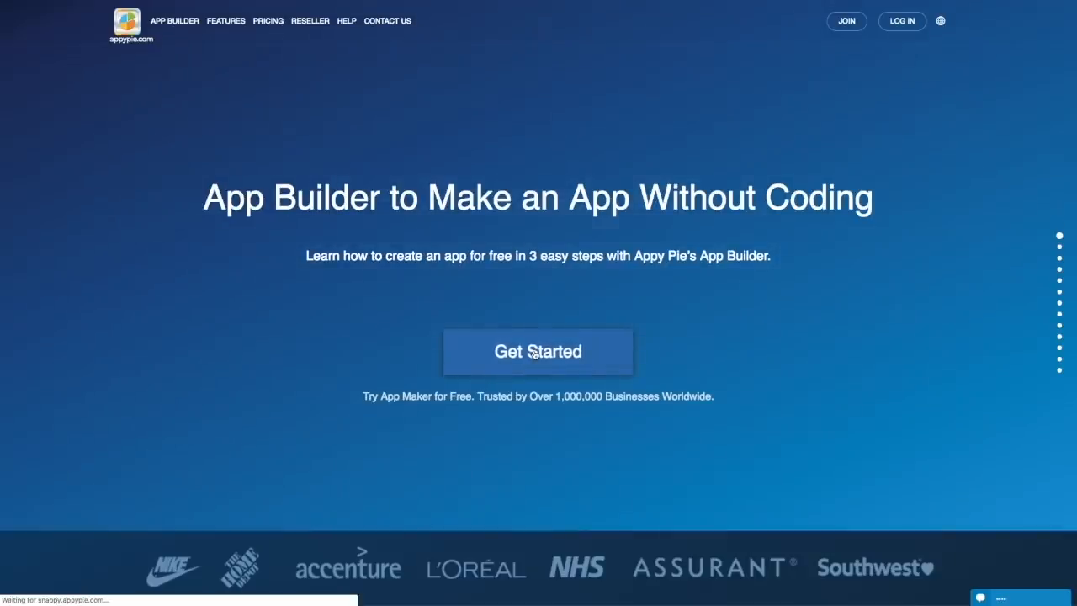
Step: Start a new app, enter a business name, and give 'Demo' as its purpose
left_click(538, 351)
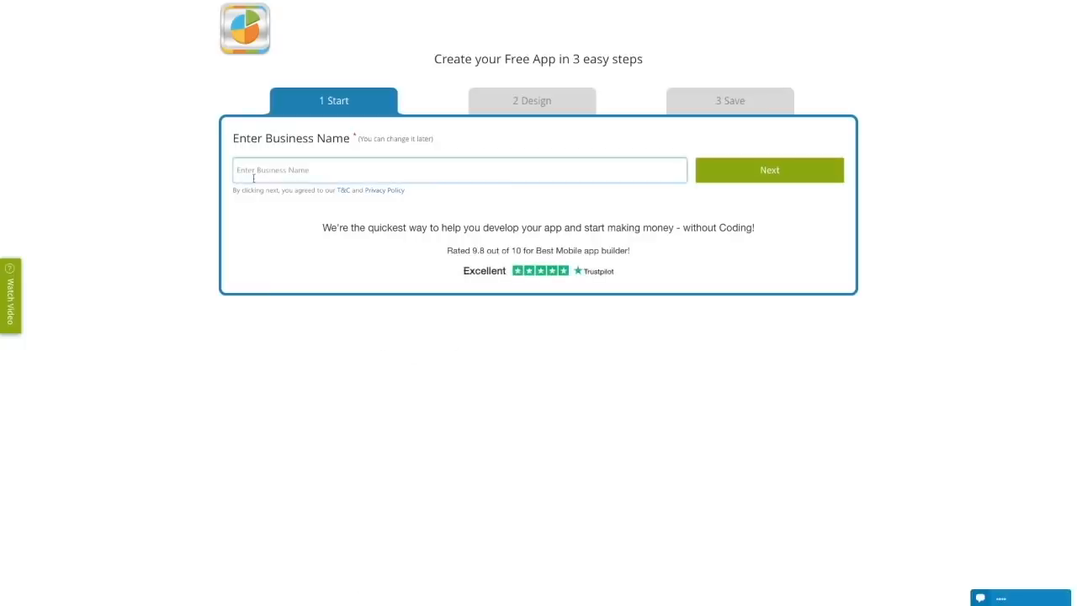
left_click(768, 169)
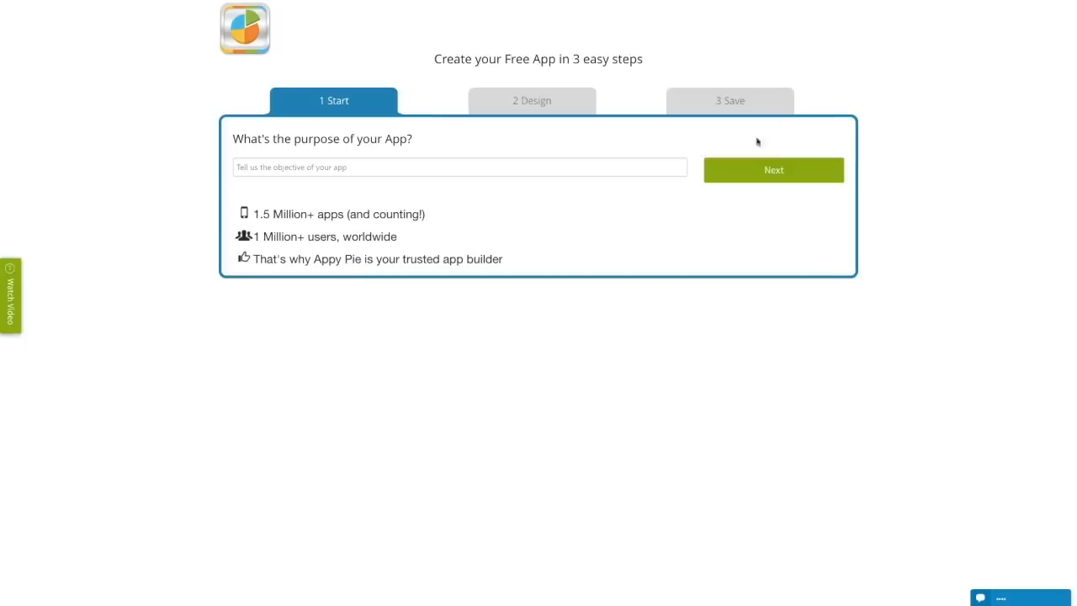
mouse_move(529, 236)
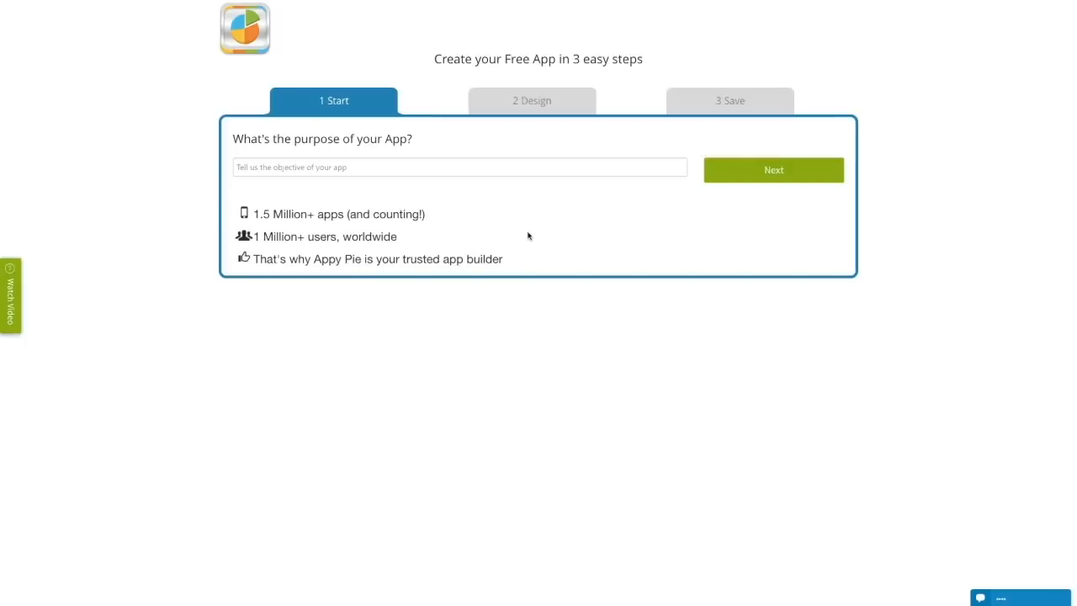
type("Demo")
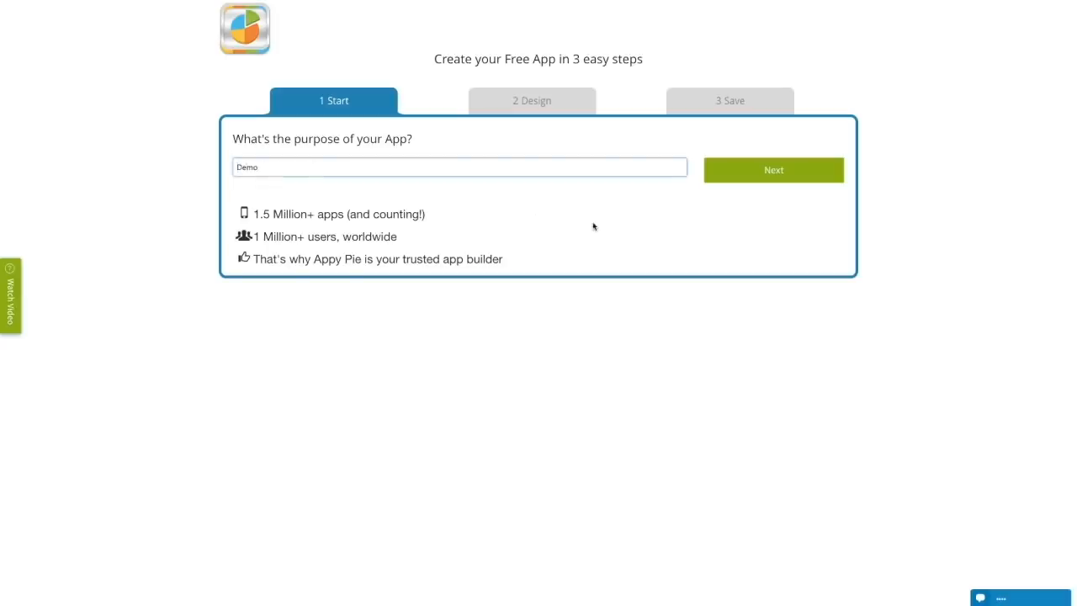
left_click(773, 169)
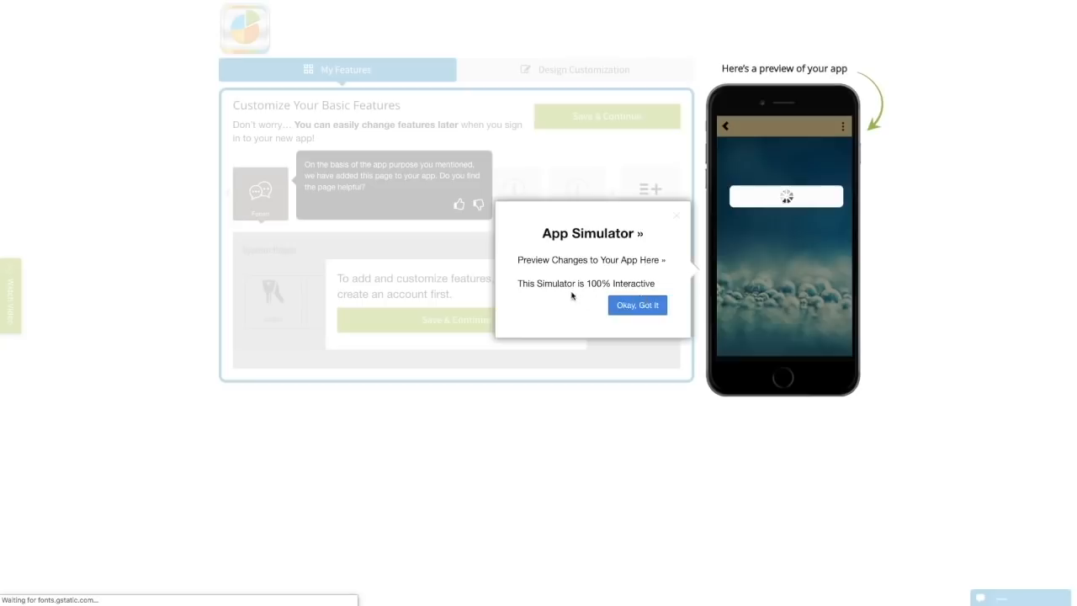
Step: Dismiss the App Simulator popup and save the features page with Save & Continue
left_click(637, 305)
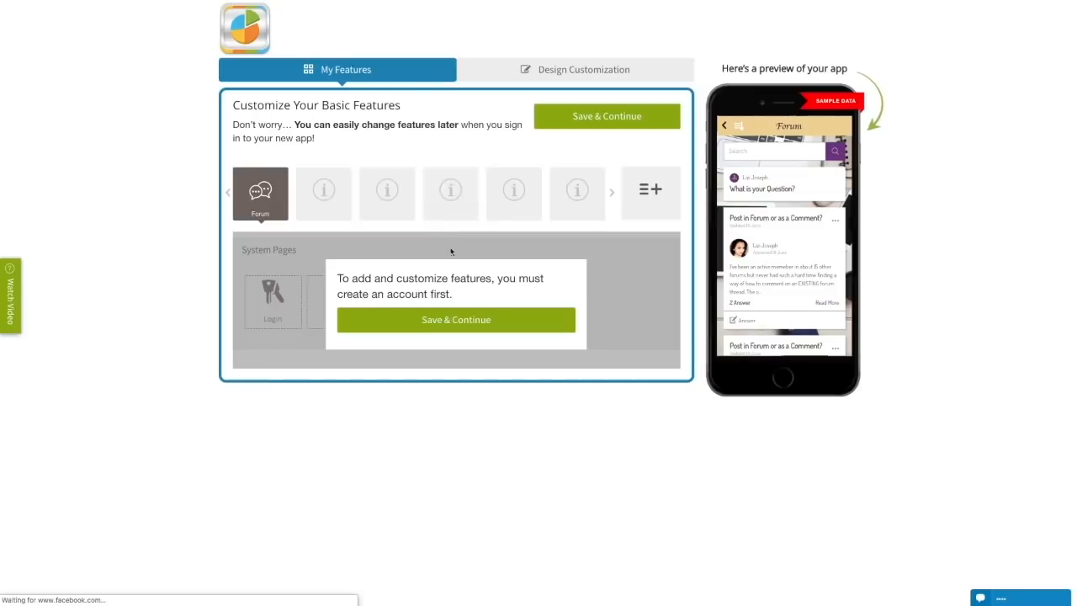
left_click(455, 320)
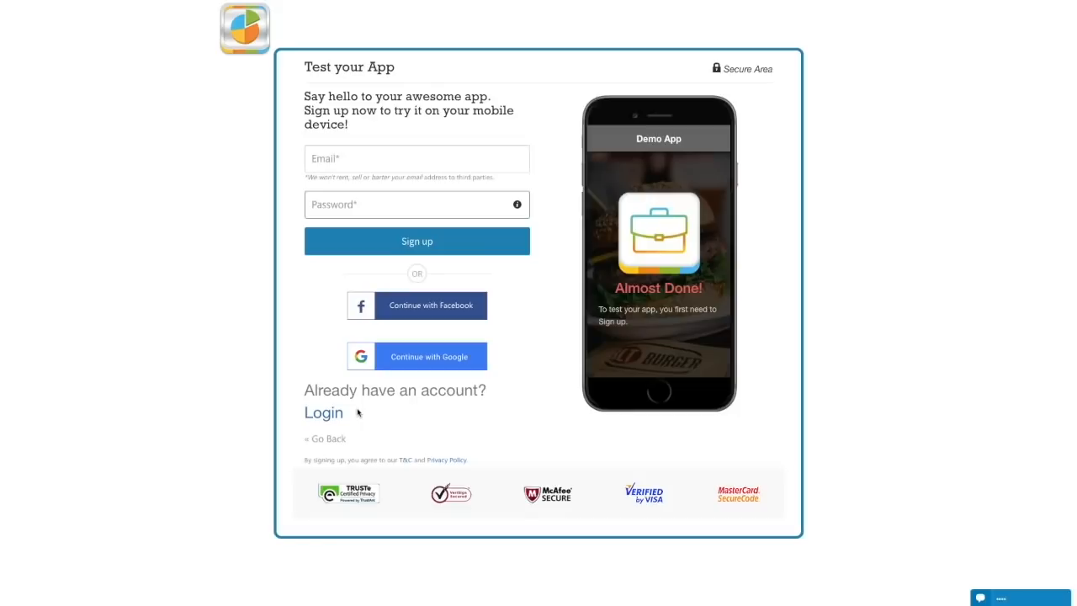
mouse_move(221, 263)
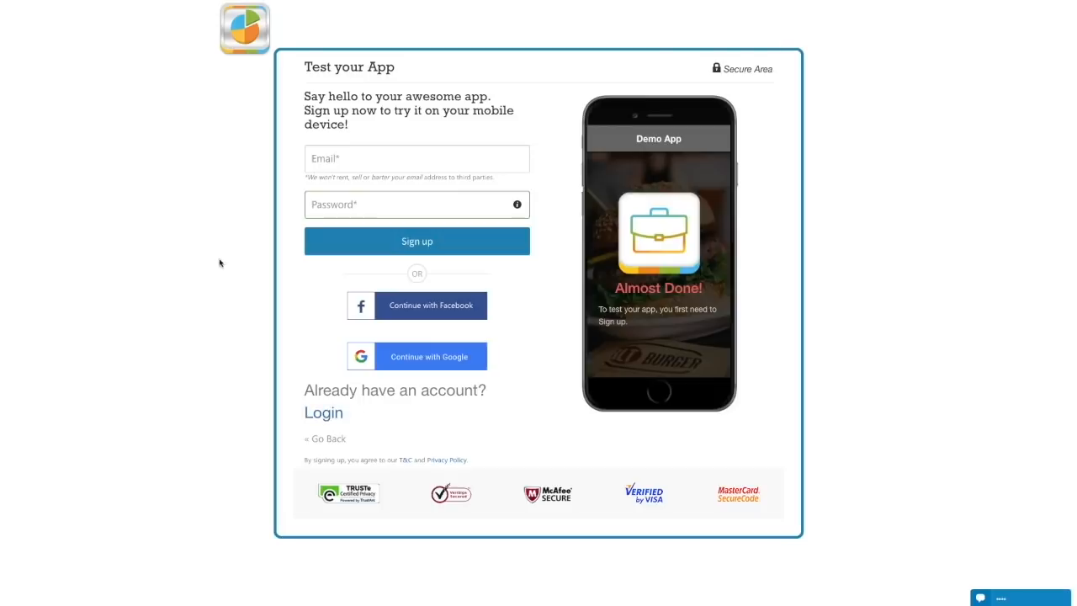
mouse_move(416, 241)
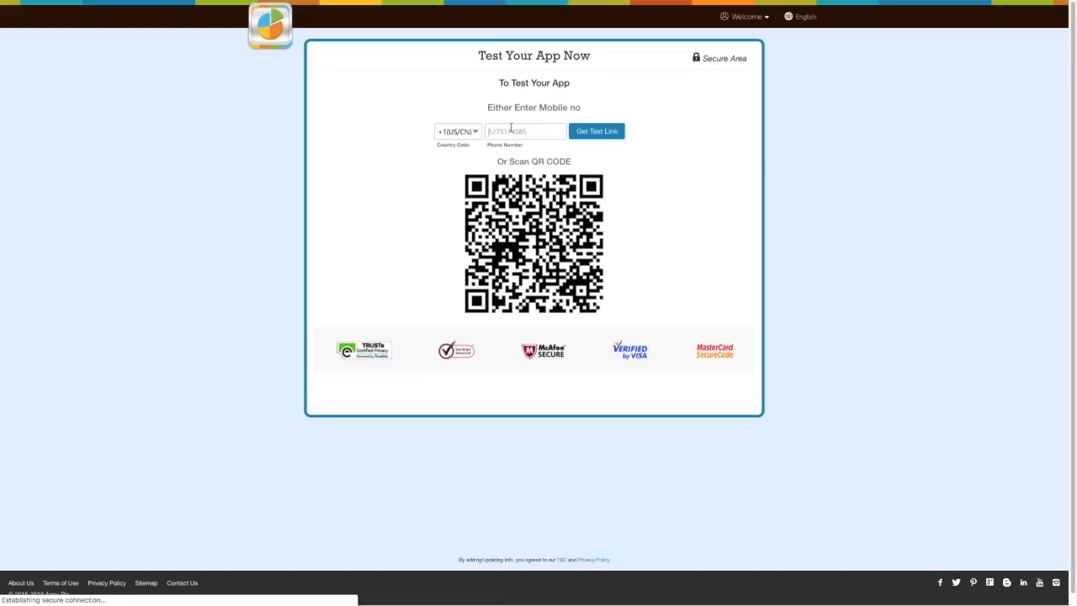
Step: Enter a mobile number and request the app's test link
left_click(596, 130)
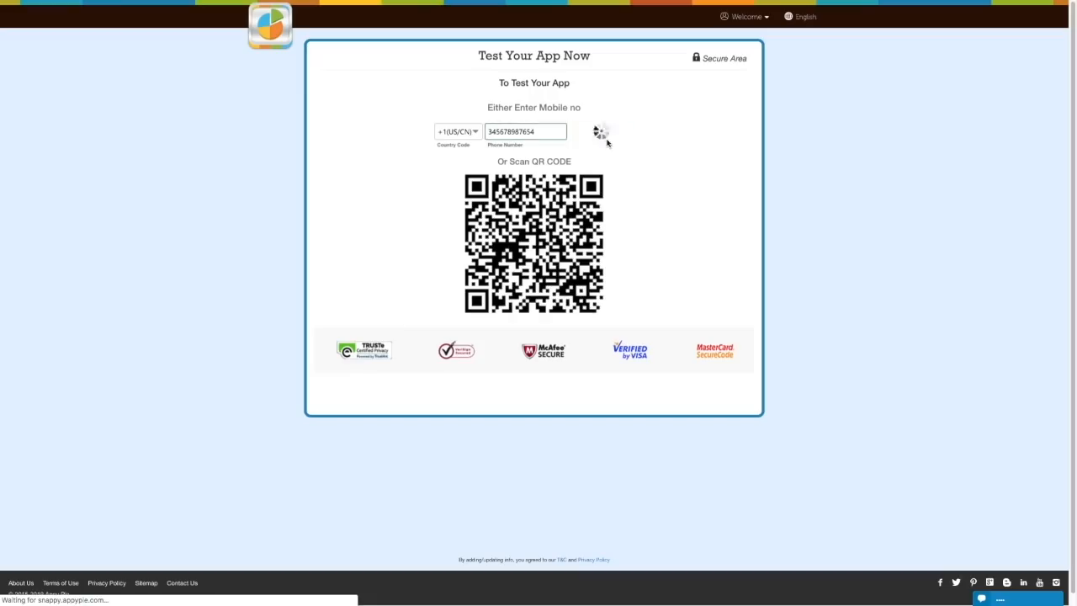
left_click(597, 140)
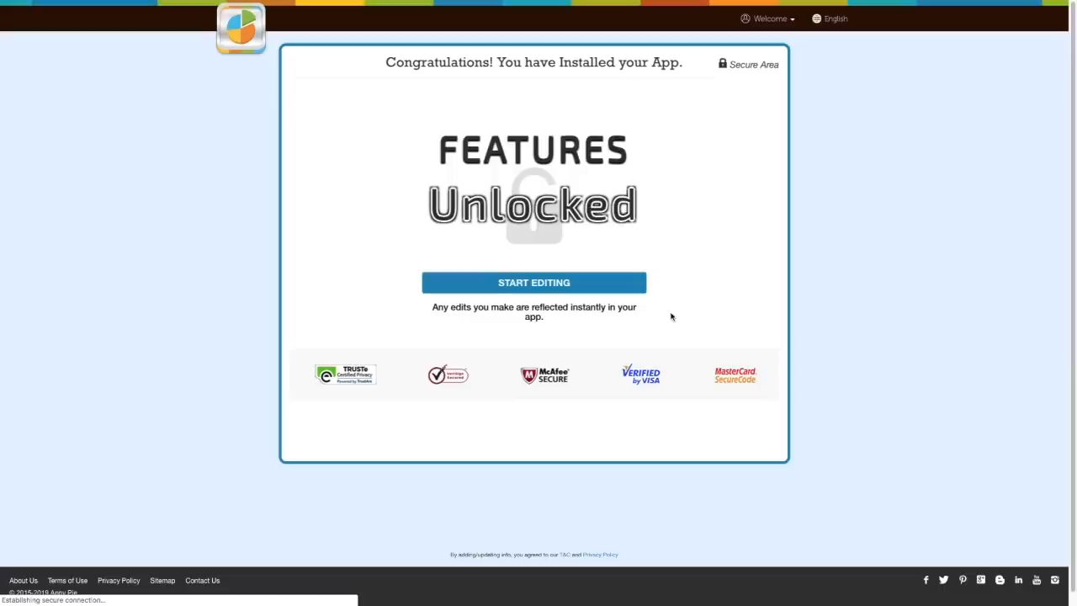
Step: Start editing the app to reach My Features and the Add App Features catalogue
left_click(533, 282)
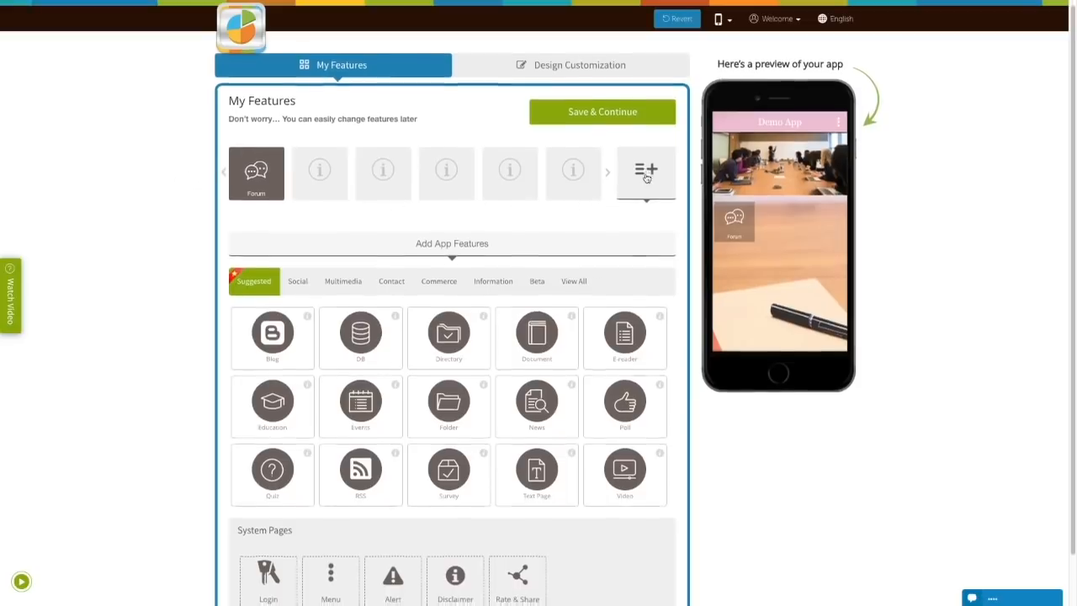
Step: Search all features for 'Ab' and add the About Us feature
left_click(574, 226)
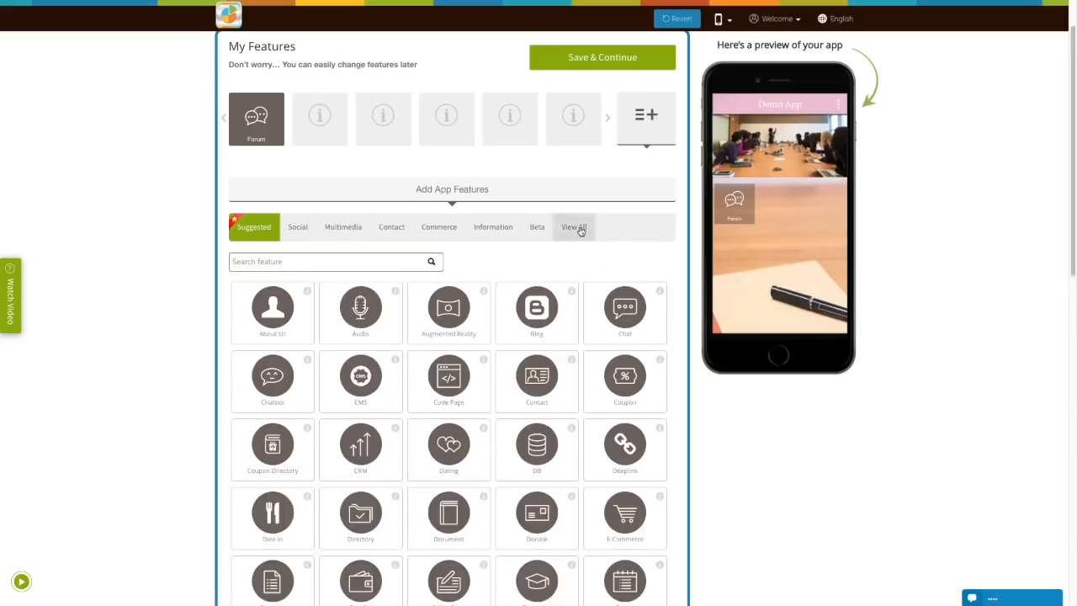
left_click(573, 226)
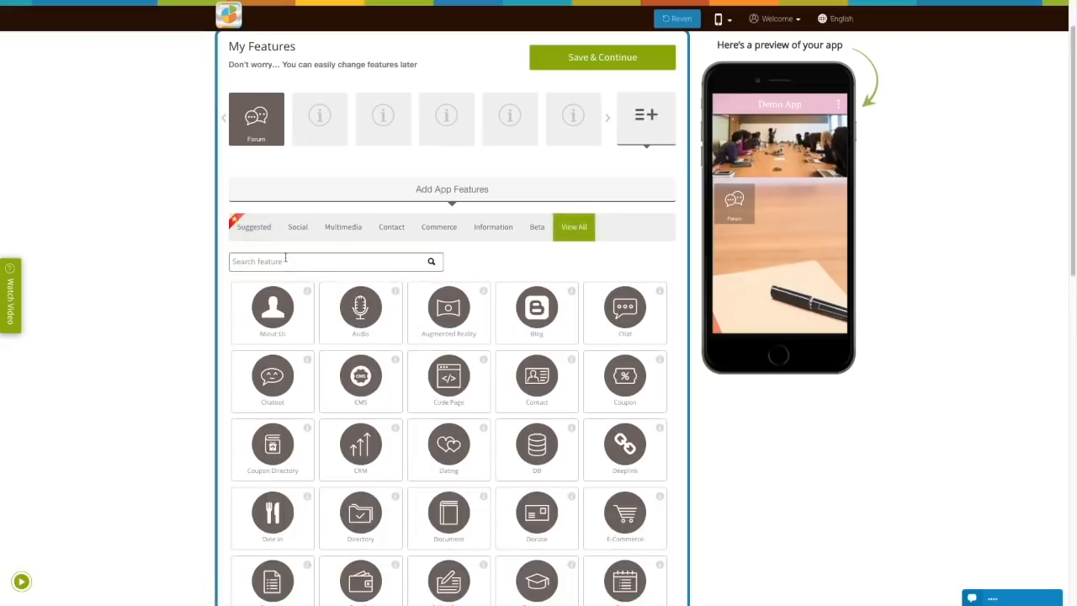
type("About")
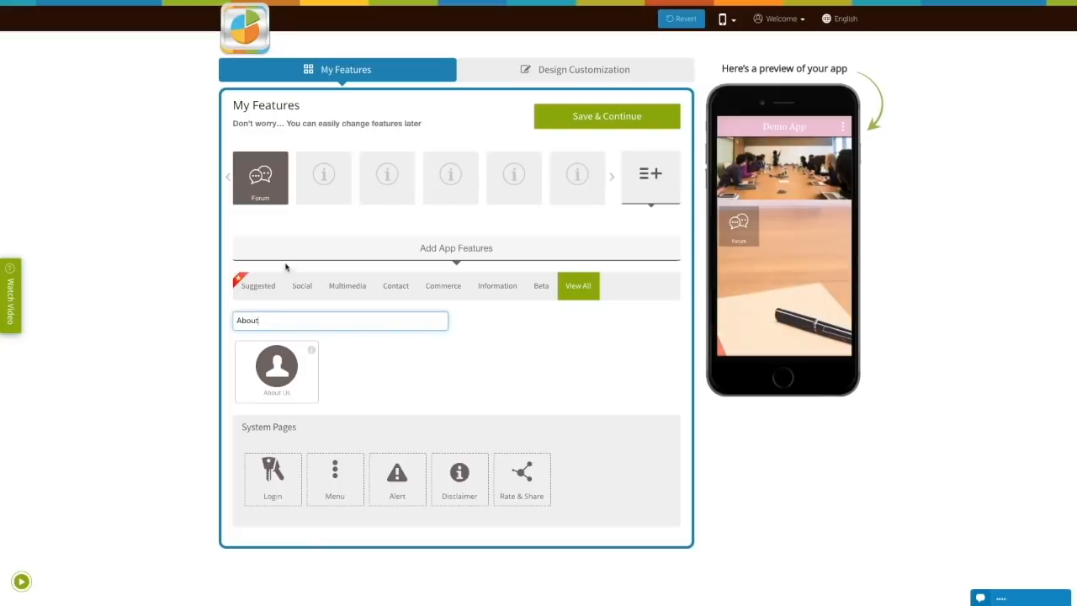
left_click(276, 371)
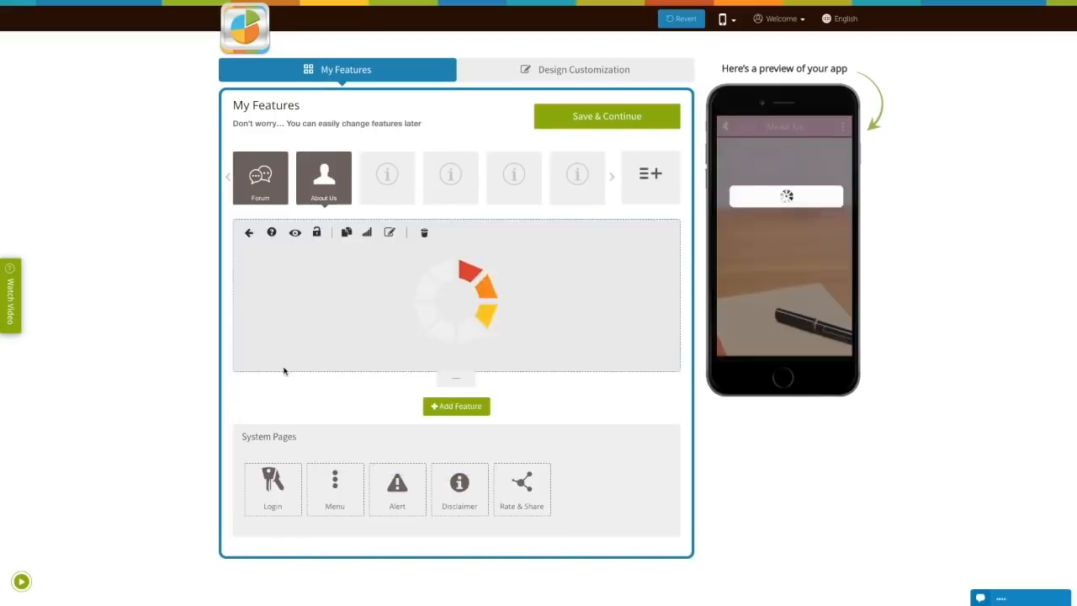
Step: Open the About Us tile to load its page name, description and profile fields
left_click(324, 178)
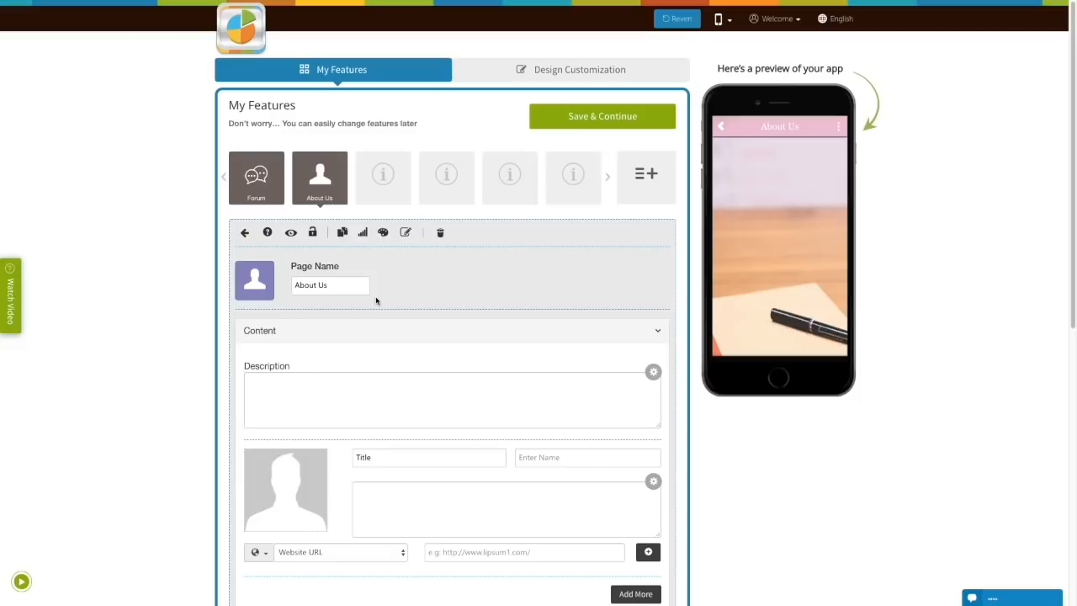
mouse_move(254, 280)
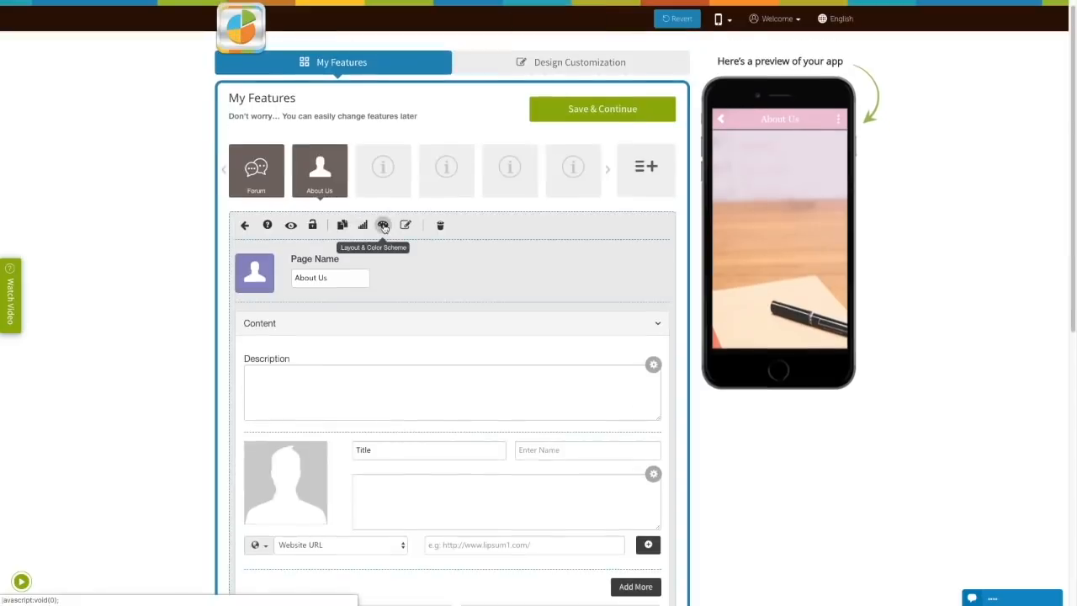
Step: Browse and close the About Us Layout & Color Scheme panel, then Save & Continue
left_click(384, 225)
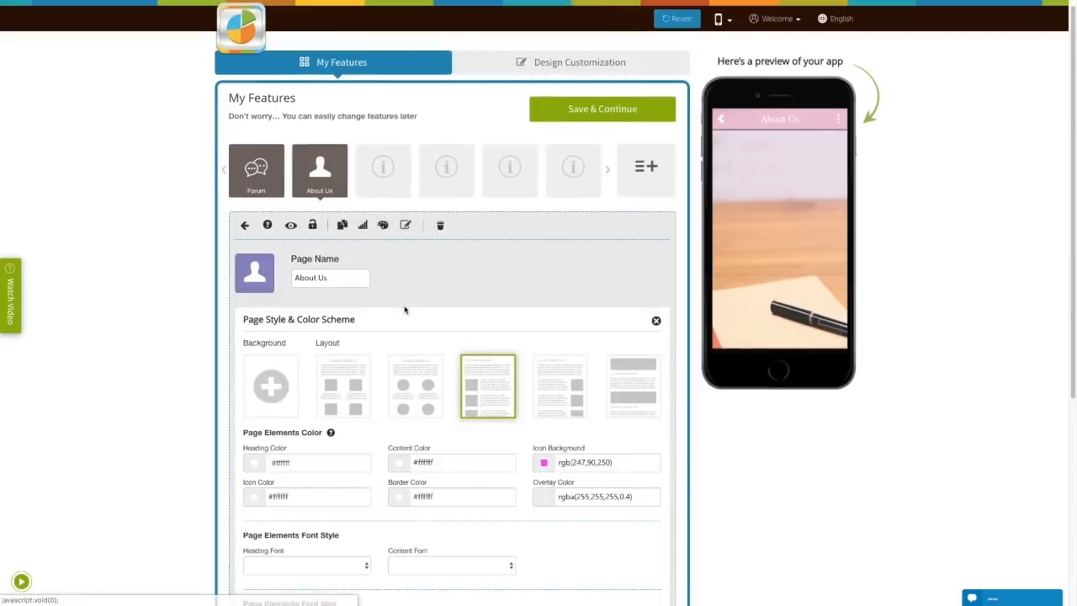
scroll("down", 3)
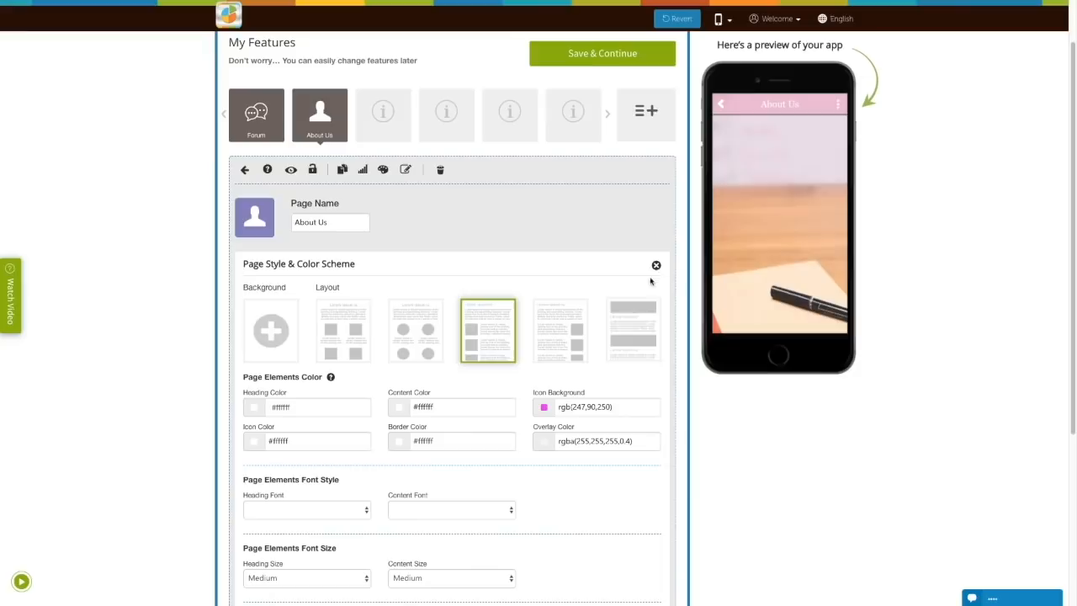
left_click(656, 264)
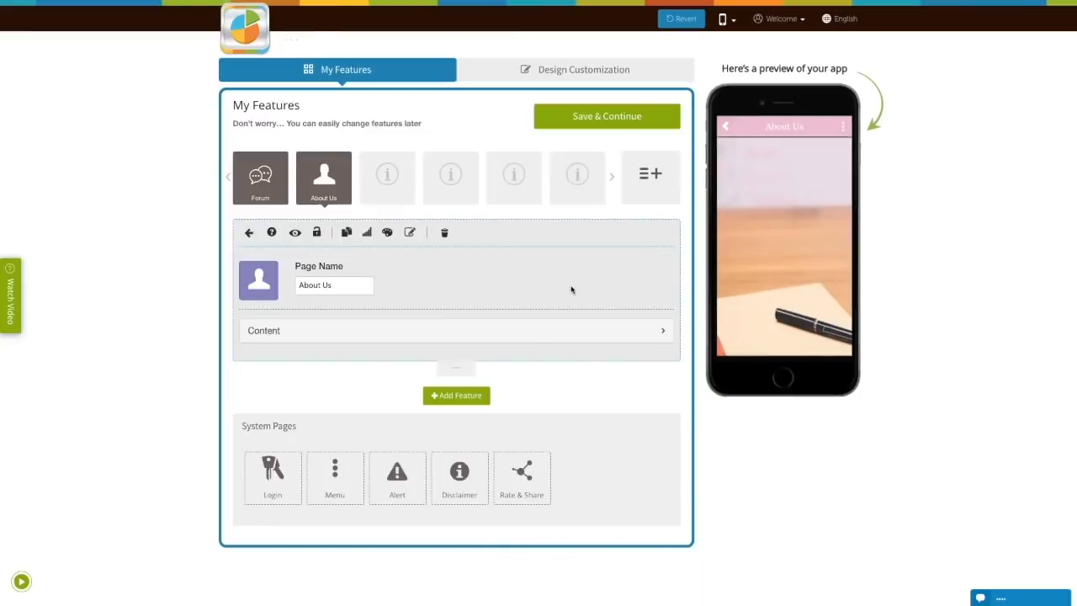
left_click(607, 116)
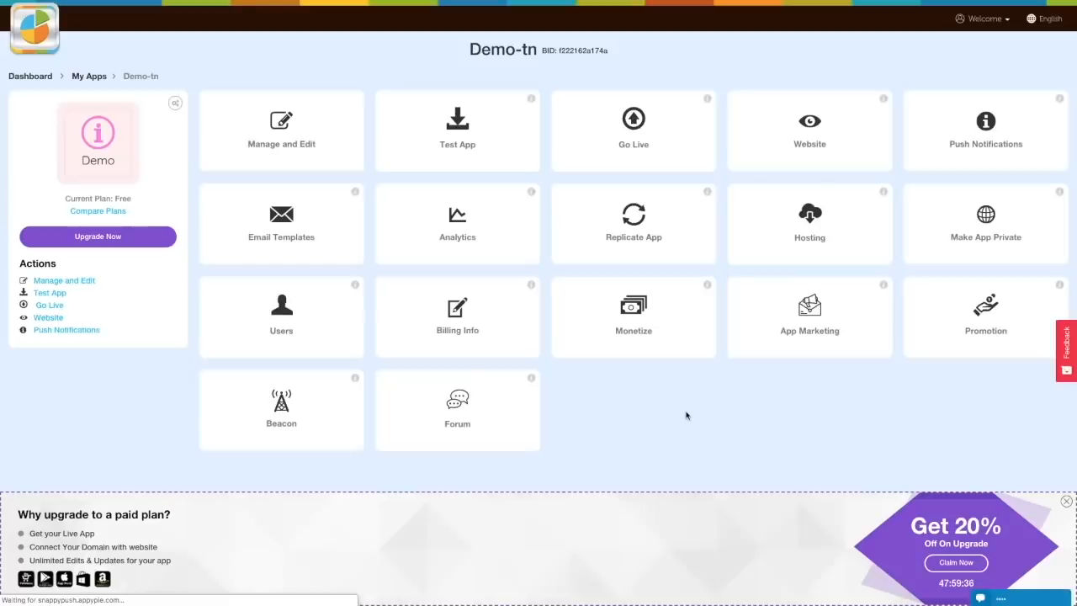
Step: Open Test App for Demo-tn and scroll through the Android download steps
left_click(457, 126)
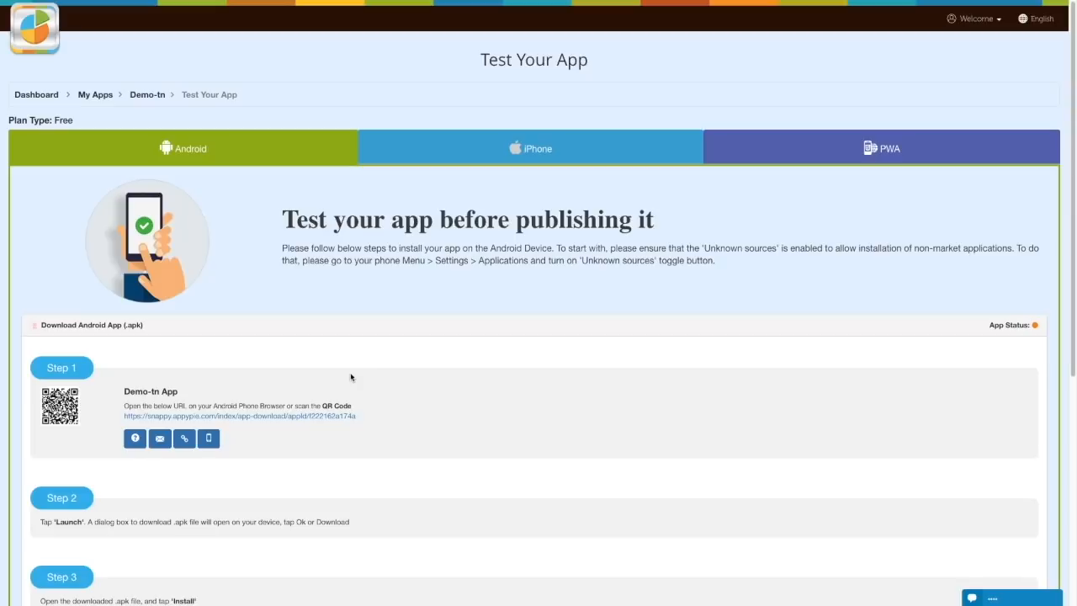
scroll("down", 3)
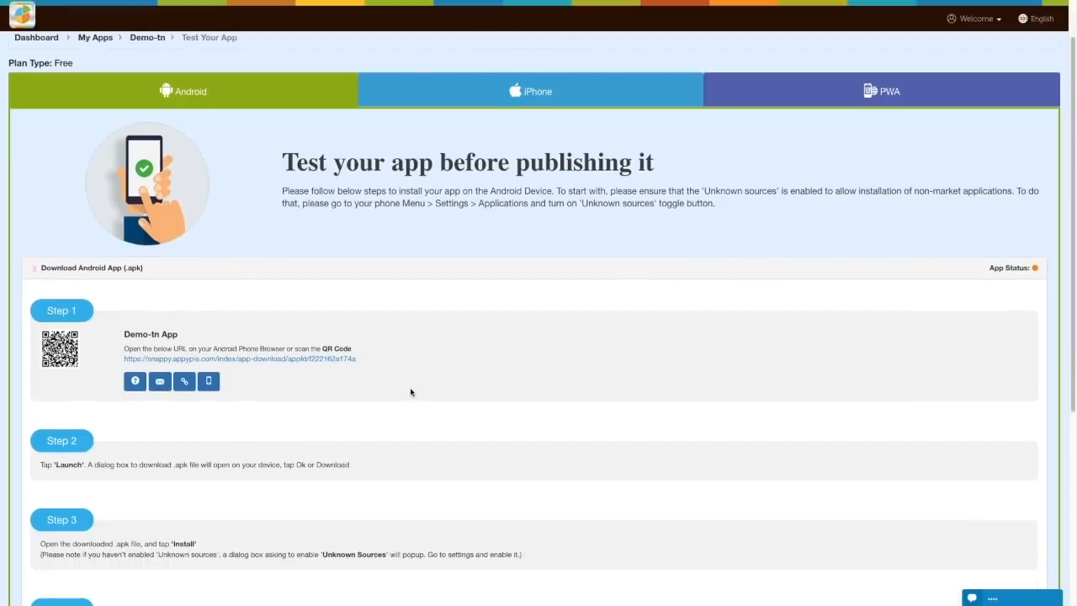